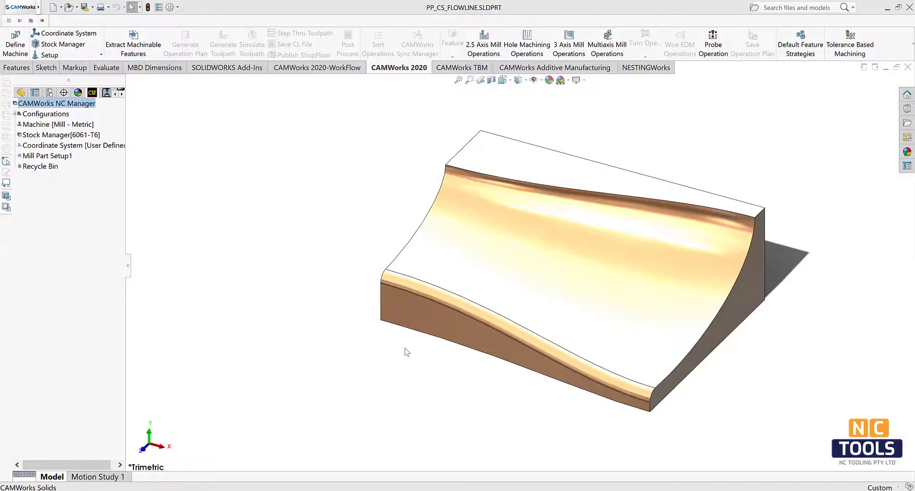
Step: Create a Multi Surface Feature on Mill Part Setup1 set to All Displayed with Area Clearance, Pattern Project strategy
{"action": "left_click", "coordinate": [47, 155]}
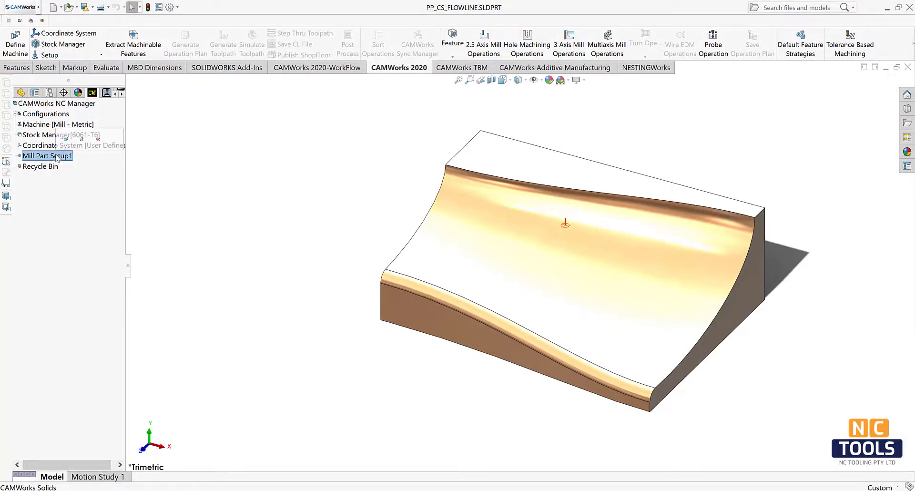
{"action": "right_click", "coordinate": [46, 156]}
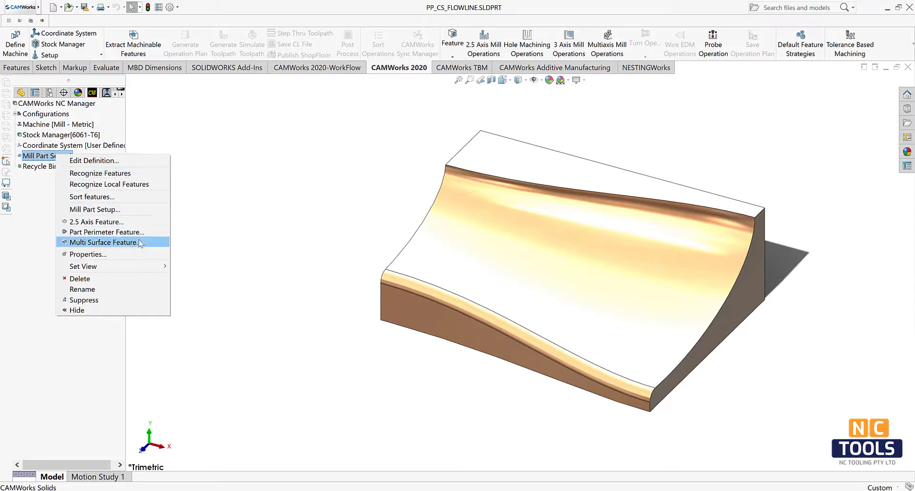
{"action": "left_click", "coordinate": [106, 242]}
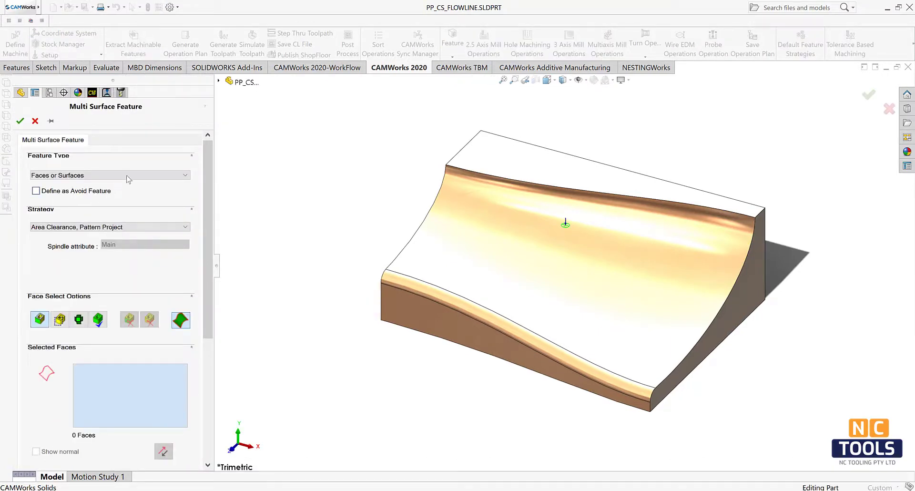
{"action": "left_click", "coordinate": [109, 175]}
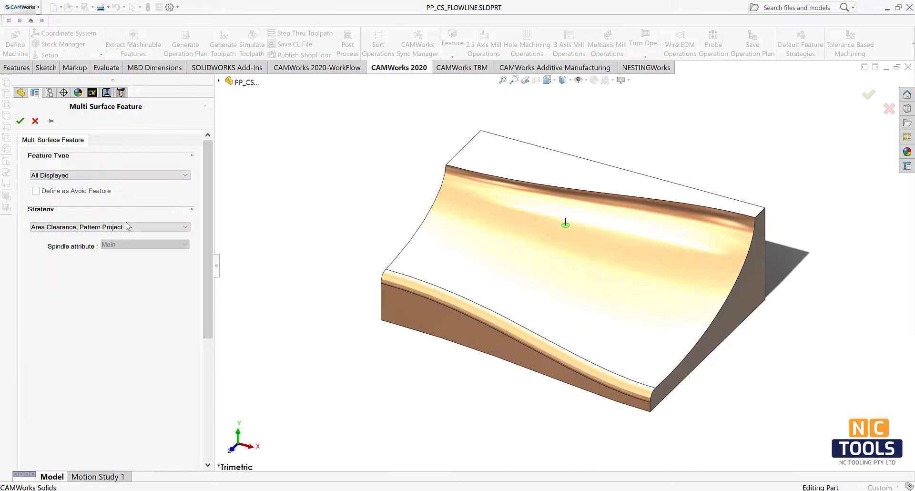
{"action": "left_click", "coordinate": [184, 226]}
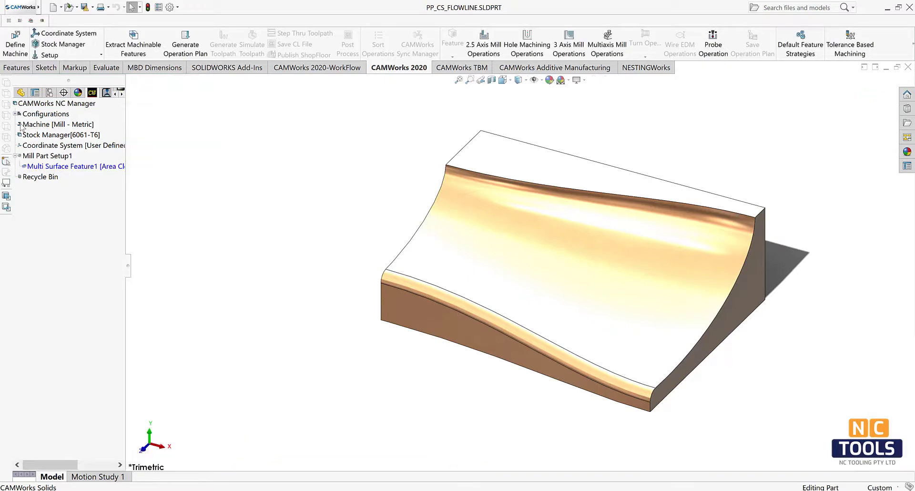
Step: Generate the operation plan and set Area Clearance1's pattern to Pocket In - Core
{"action": "left_click", "coordinate": [185, 43]}
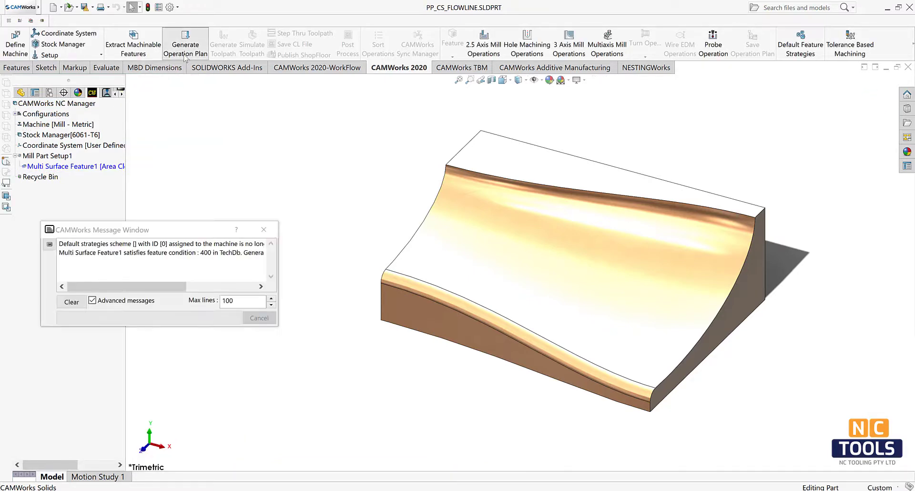
{"action": "right_click", "coordinate": [53, 166]}
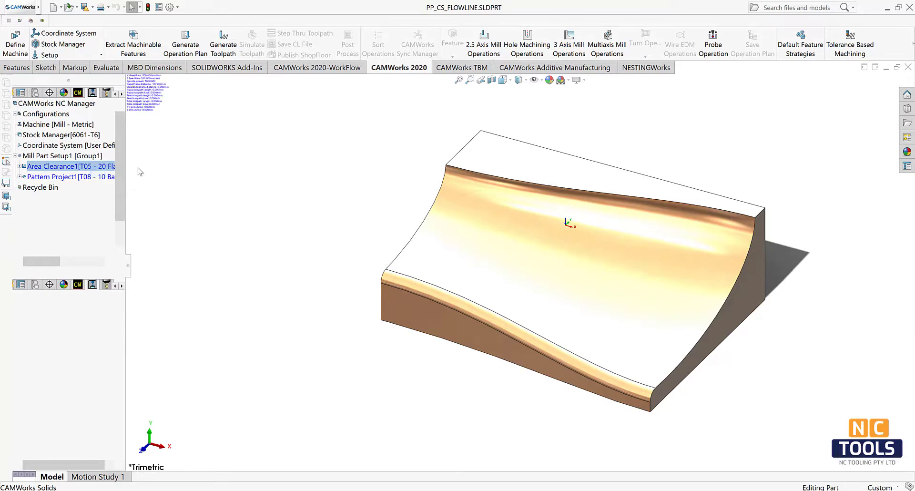
{"action": "double_click", "coordinate": [70, 165]}
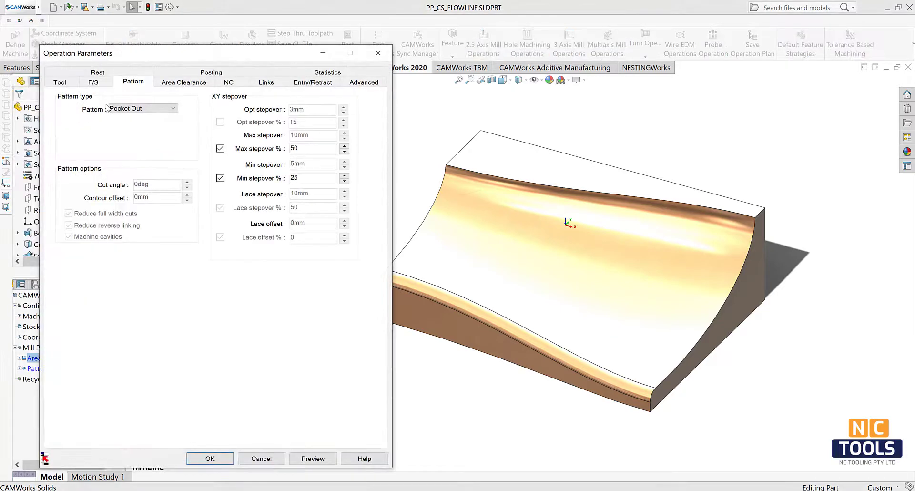
{"action": "left_click", "coordinate": [174, 108]}
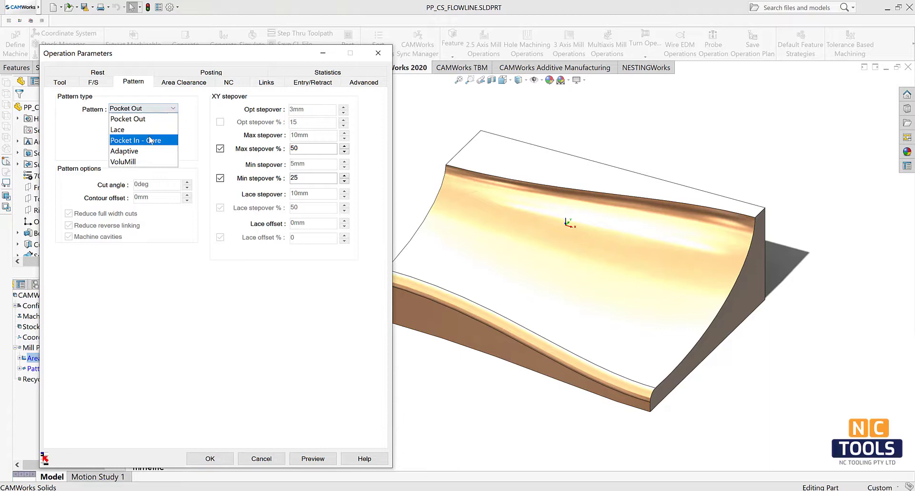
{"action": "left_click", "coordinate": [143, 140]}
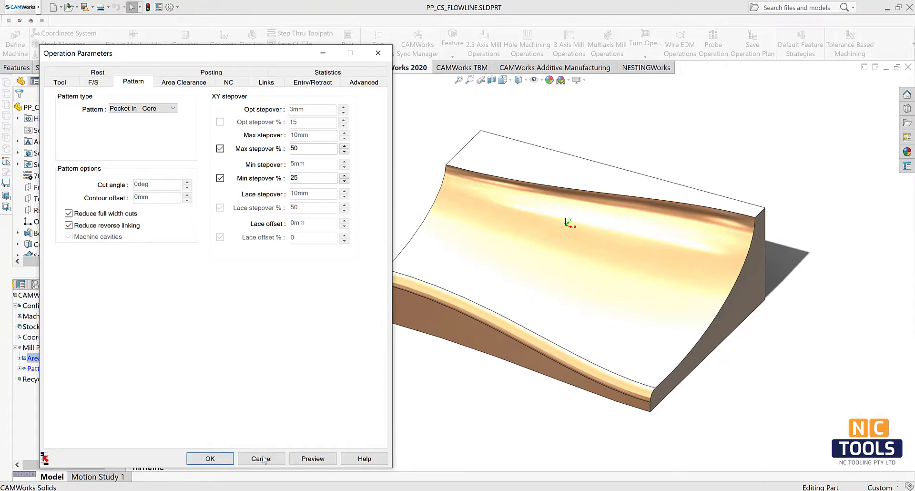
{"action": "mouse_move", "coordinate": [210, 457]}
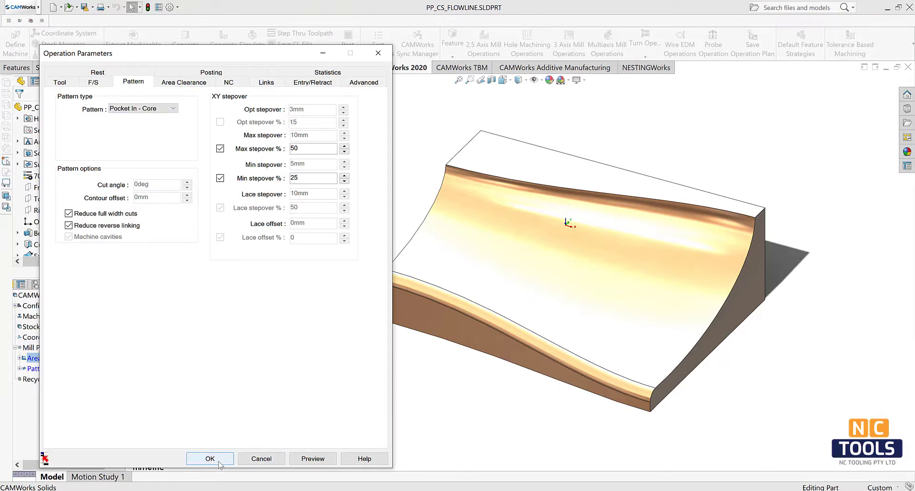
{"action": "left_click", "coordinate": [210, 457]}
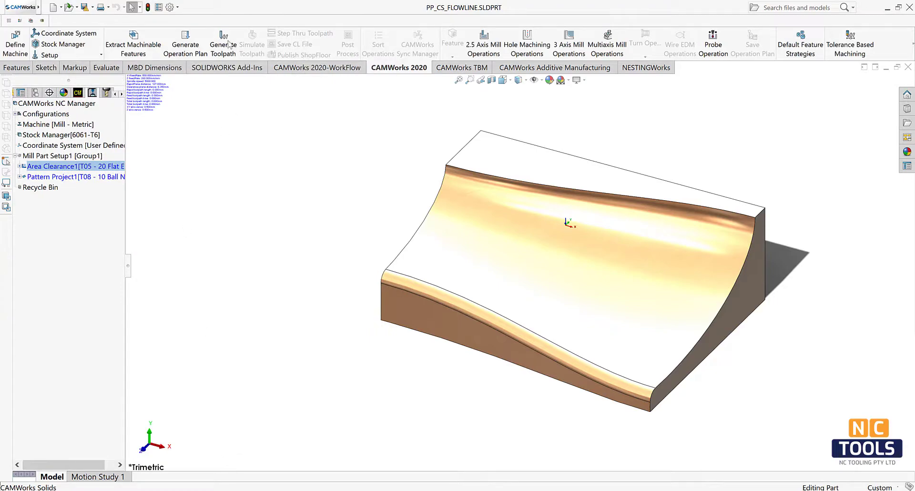
Step: Generate toolpaths, then set Pattern Project1's pattern from Slice to Flowline
{"action": "left_click", "coordinate": [222, 44]}
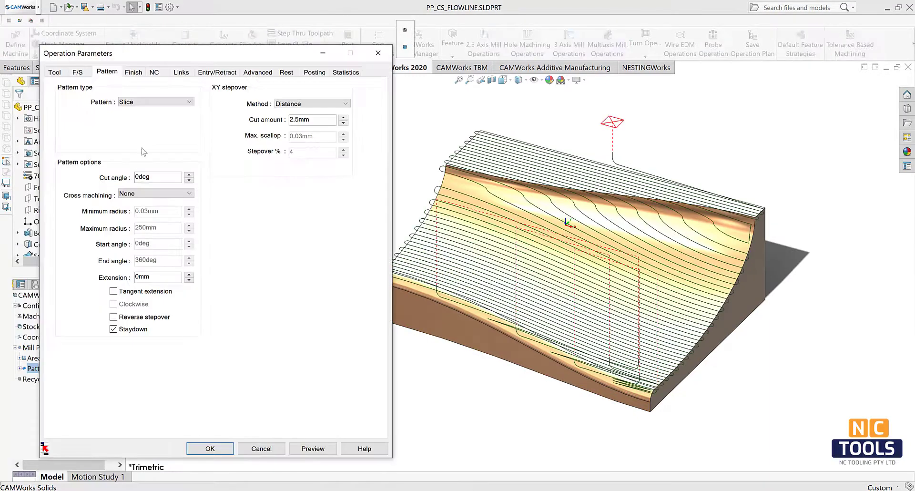
{"action": "left_click", "coordinate": [154, 101]}
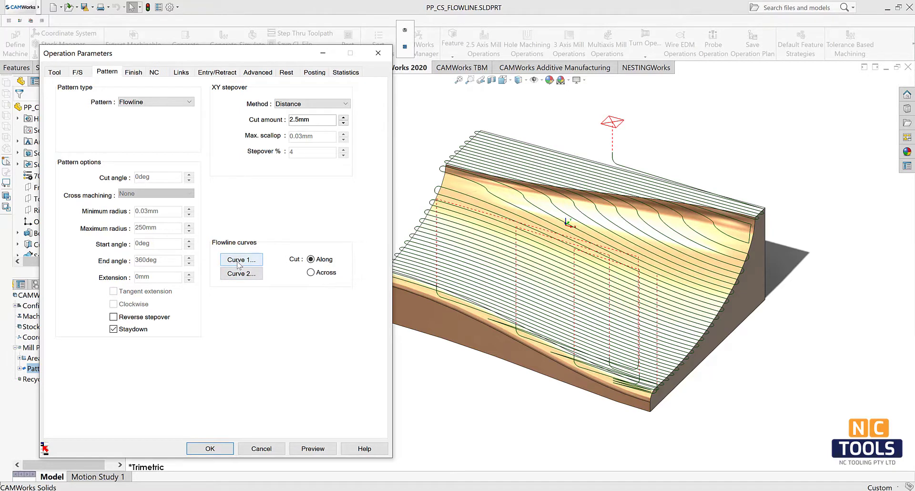
Step: Define flowline Curve 1 as a Single Edge from the part's upper curved edge and confirm it
{"action": "left_click", "coordinate": [240, 259]}
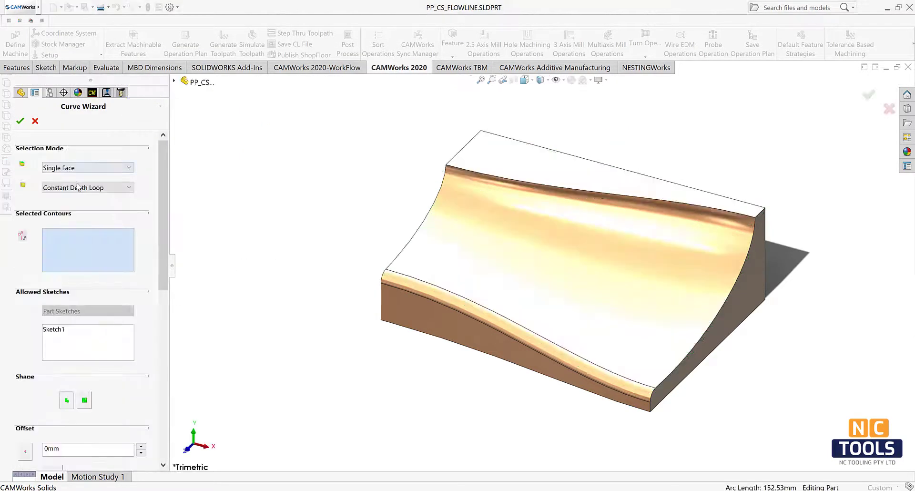
{"action": "left_click", "coordinate": [88, 187]}
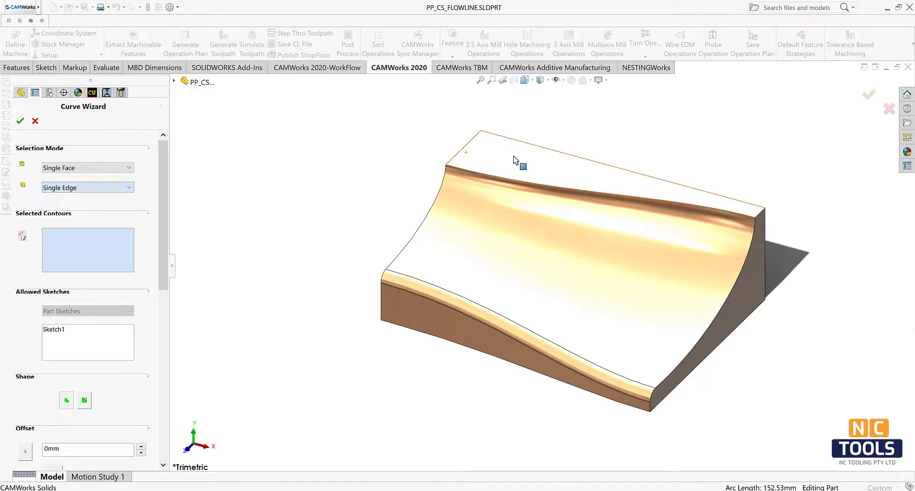
{"action": "left_click", "coordinate": [492, 176]}
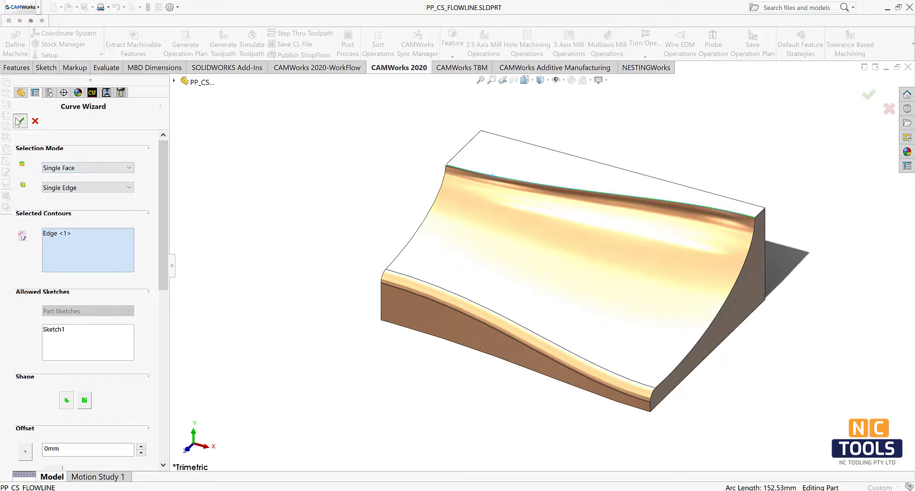
{"action": "left_click", "coordinate": [19, 121]}
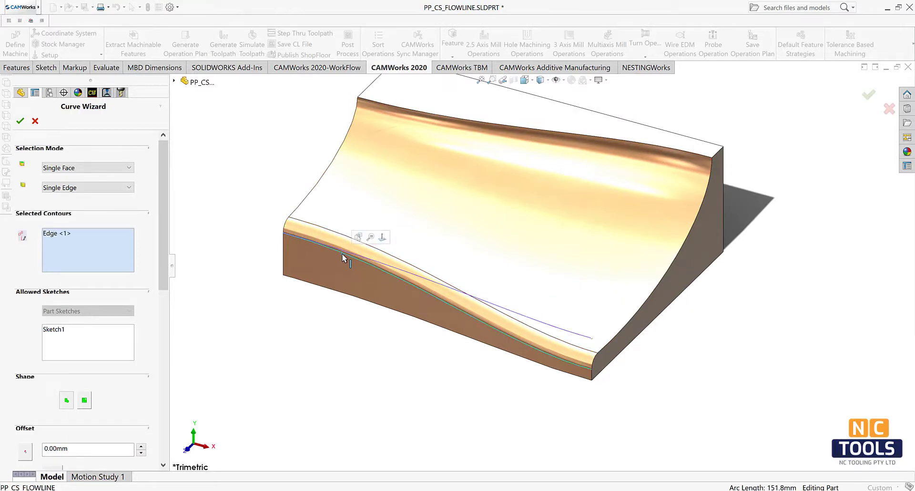
{"action": "scroll", "scroll_direction": "down", "scroll_amount": 3}
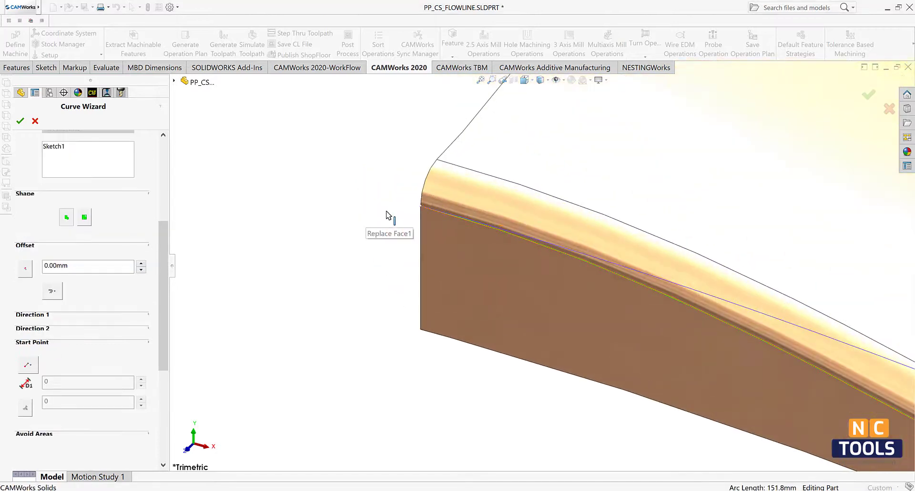
{"action": "mouse_move", "coordinate": [442, 210]}
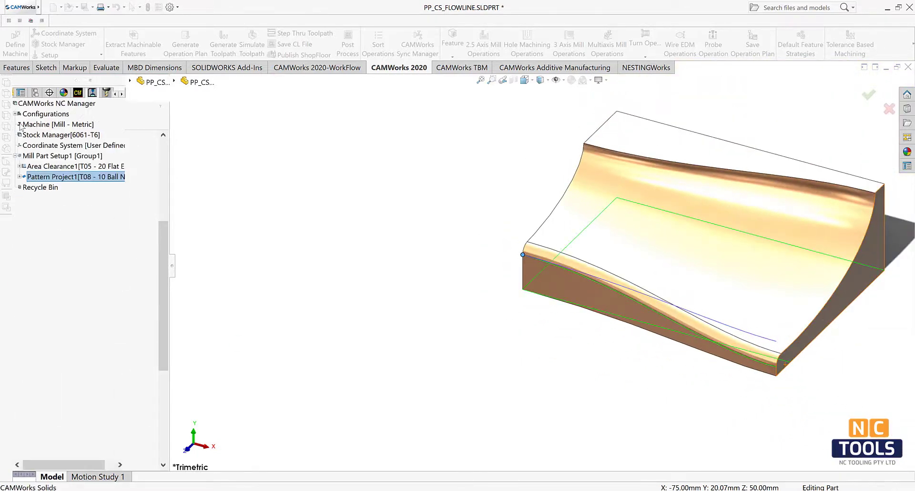
Step: Accept Pattern Project1's flowline settings with both guide curves and confirm toolpath regeneration
{"action": "double_click", "coordinate": [75, 176]}
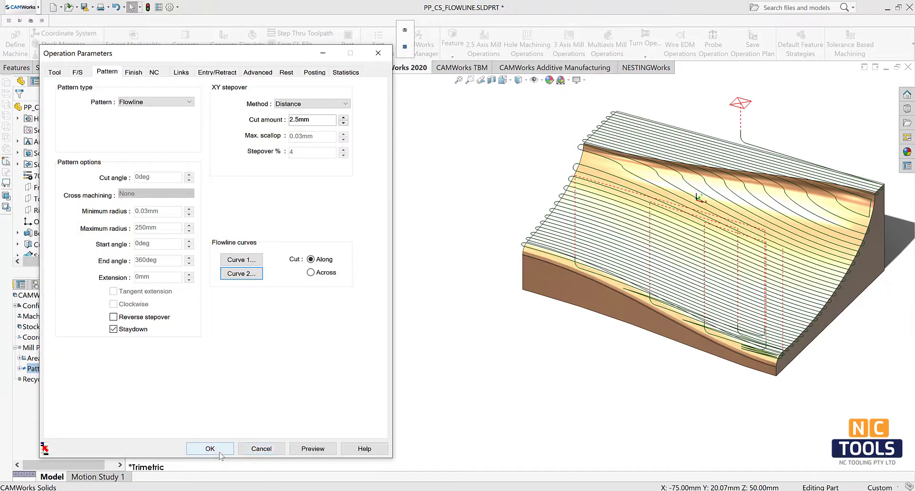
{"action": "left_click", "coordinate": [210, 448]}
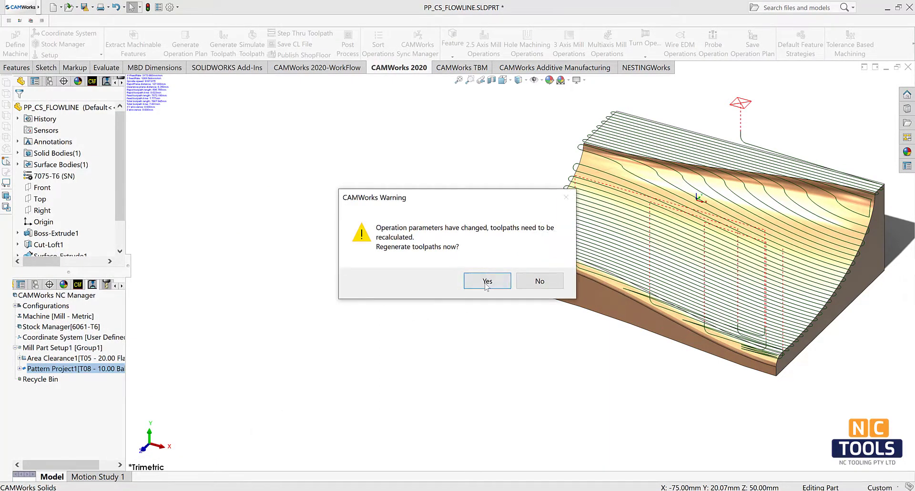
{"action": "left_click", "coordinate": [487, 281]}
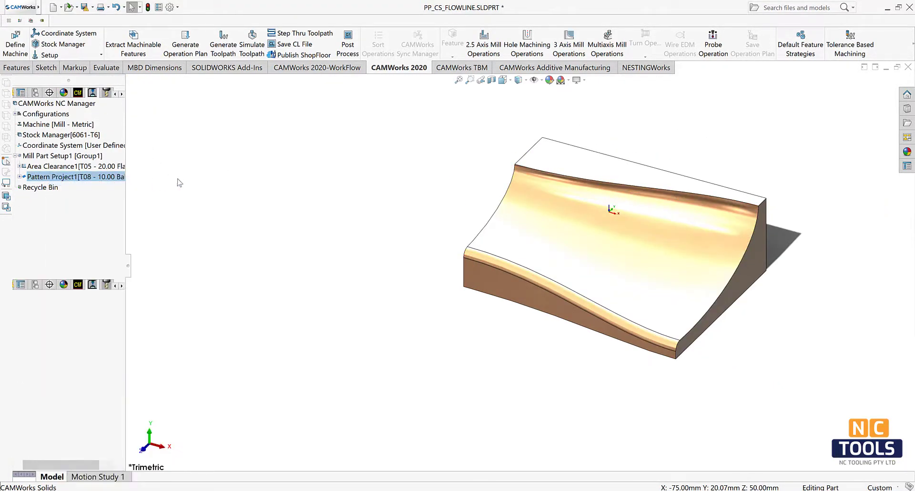
Step: Set Pattern Project1's contain area method to outer silhouette and ramping to Plunge, then apply
{"action": "double_click", "coordinate": [53, 177]}
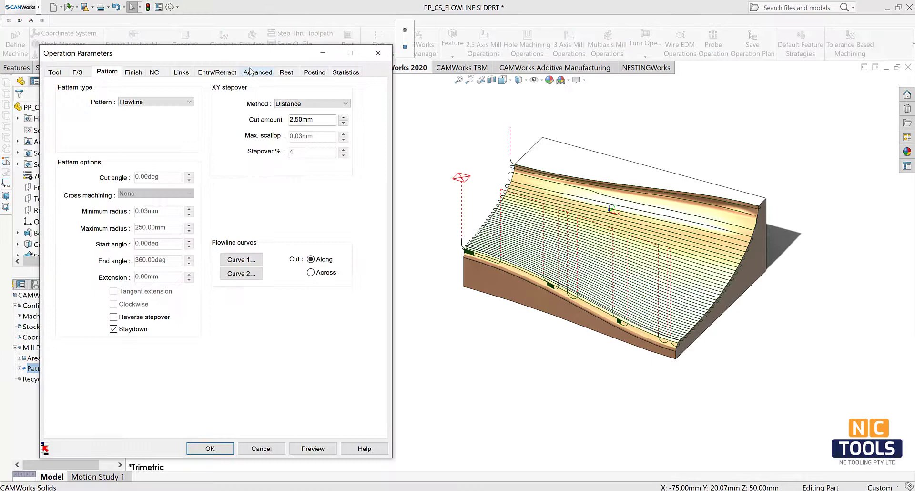
{"action": "left_click", "coordinate": [258, 72]}
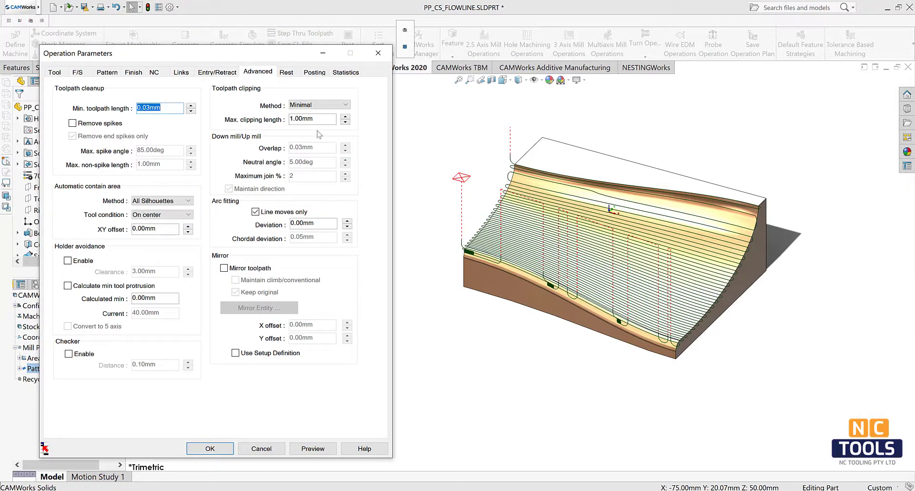
{"action": "left_click", "coordinate": [188, 200]}
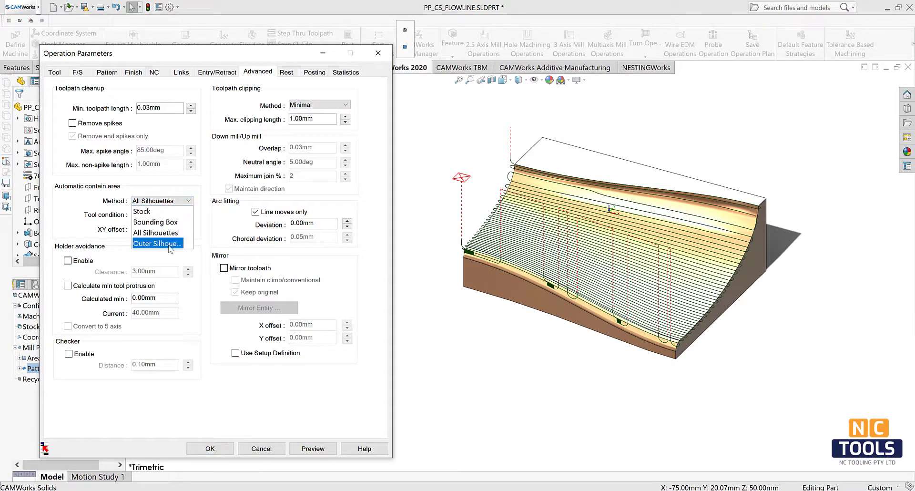
{"action": "left_click", "coordinate": [156, 242]}
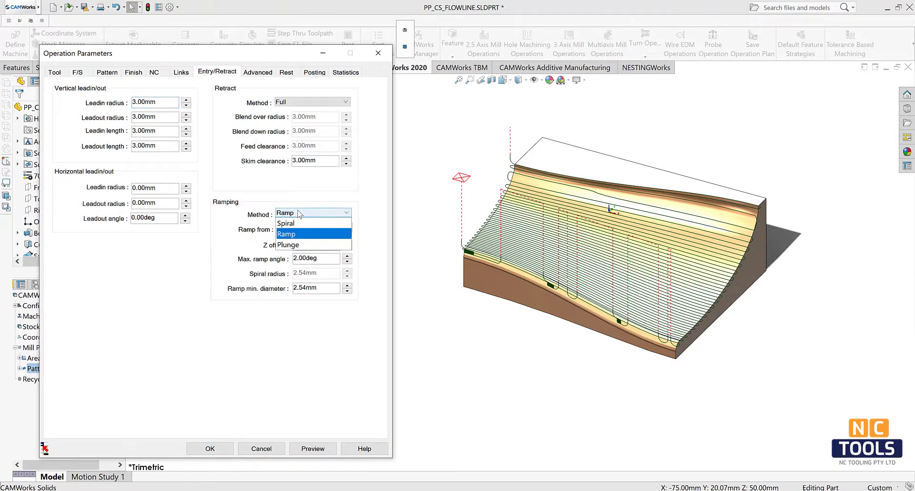
{"action": "left_click", "coordinate": [286, 245]}
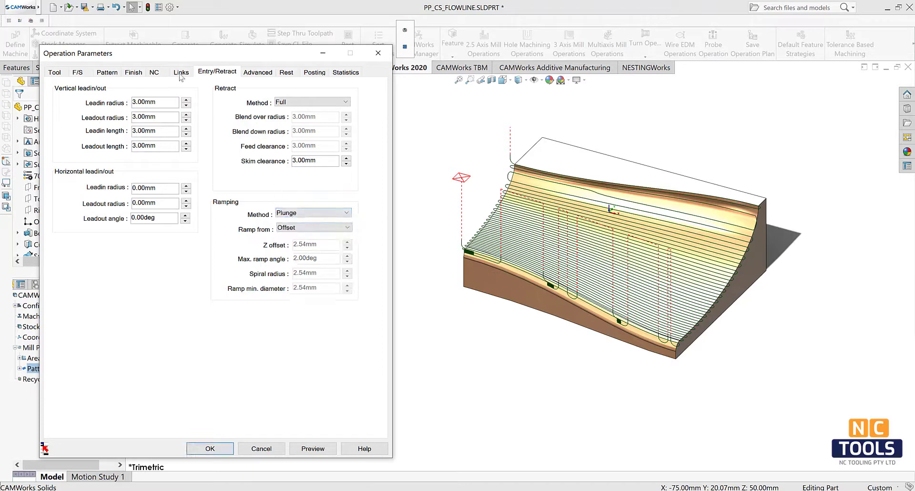
{"action": "left_click", "coordinate": [181, 72]}
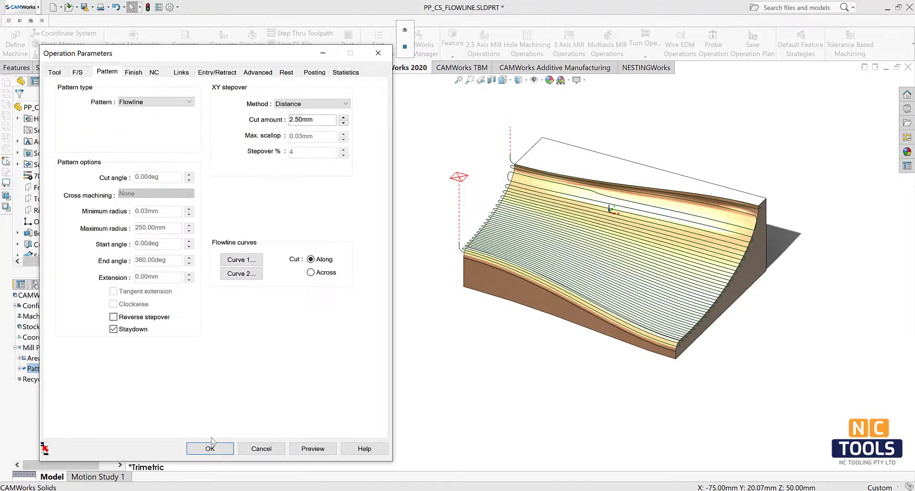
{"action": "left_click", "coordinate": [209, 448]}
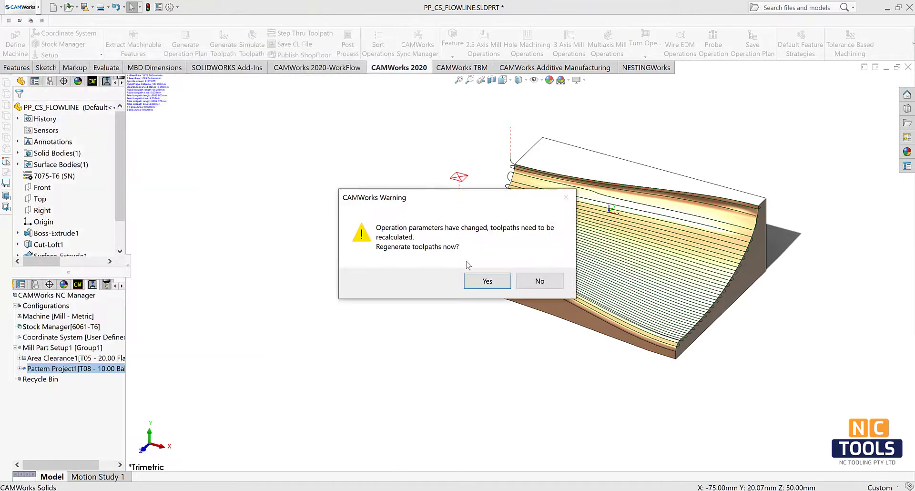